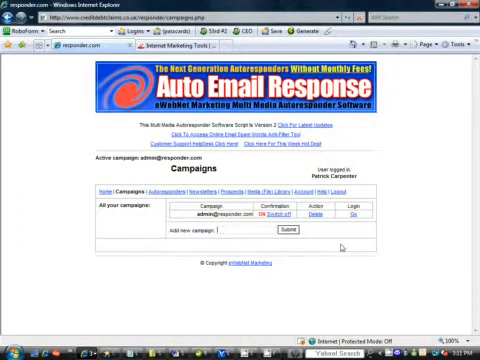
# Add a campaign named 'test' and go to its autoresponder editor
pyautogui.write('test')
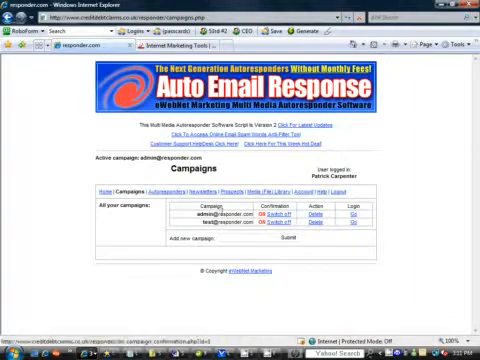
pyautogui.click(164, 192)
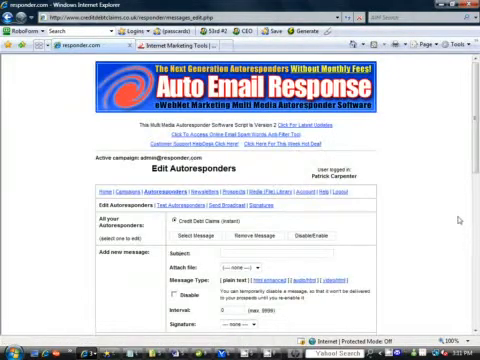
# Enter subject 'Test Subject' and a short test body for the first autoresponder
pyautogui.scroll(-3)
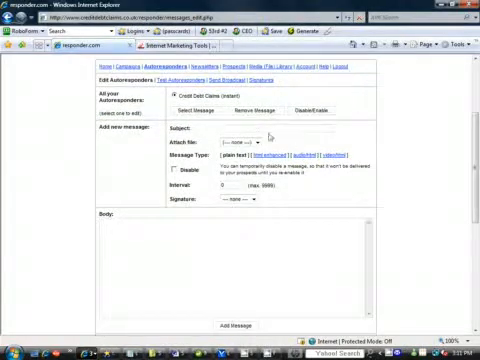
pyautogui.write('Te')
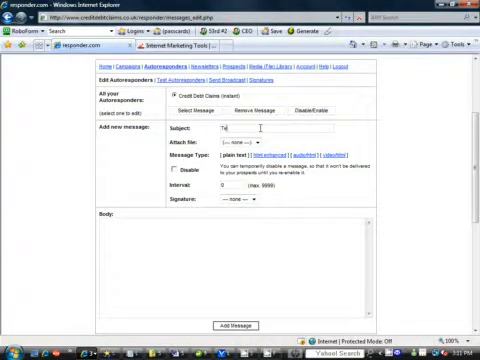
pyautogui.write('Test Subject')
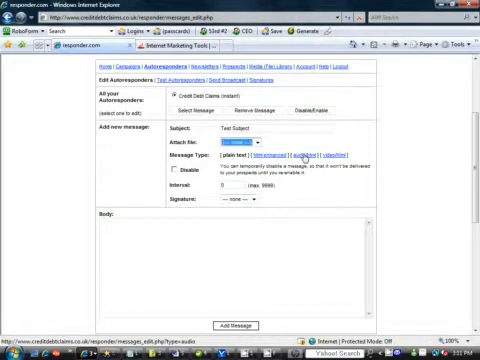
pyautogui.click(320, 160)
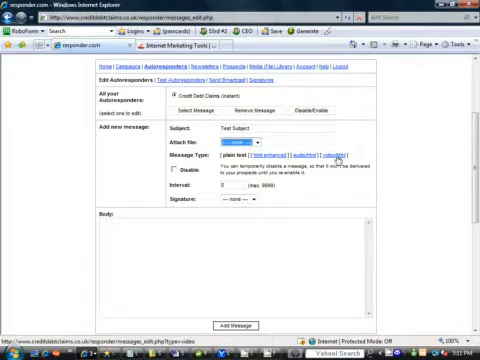
pyautogui.moveTo(316, 182)
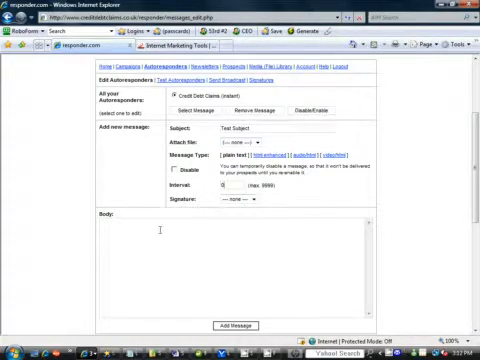
pyautogui.write('Text')
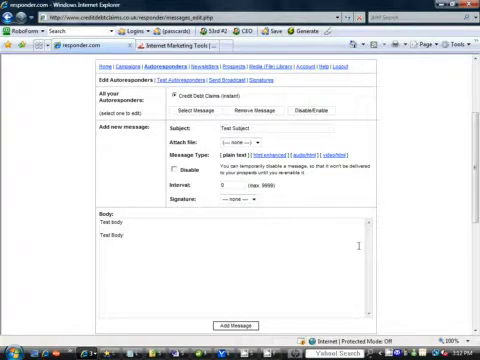
pyautogui.scroll(-3)
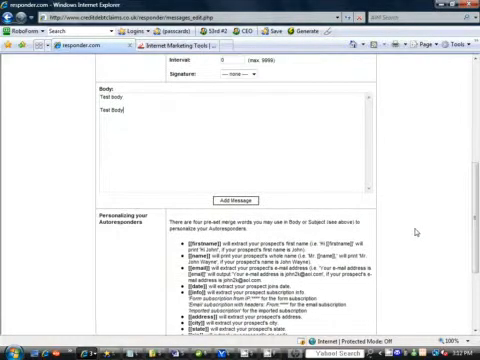
# Insert a first-name personalization tag into the body and add the Test Subject message
pyautogui.scroll(-3)
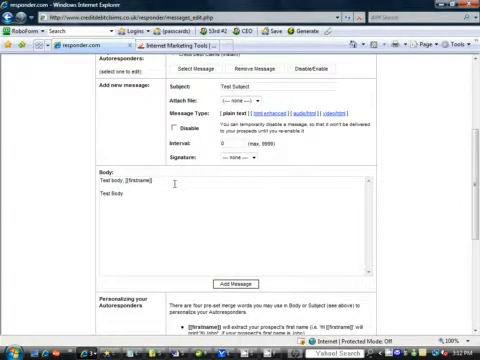
pyautogui.scroll(-3)
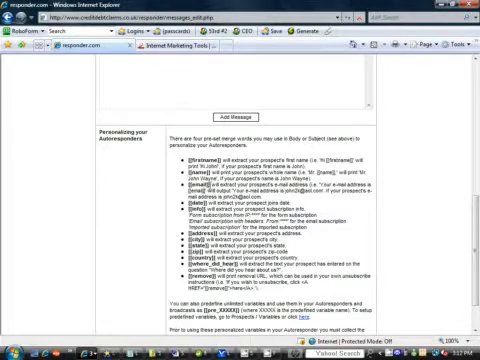
pyautogui.doubleClick(184, 188)
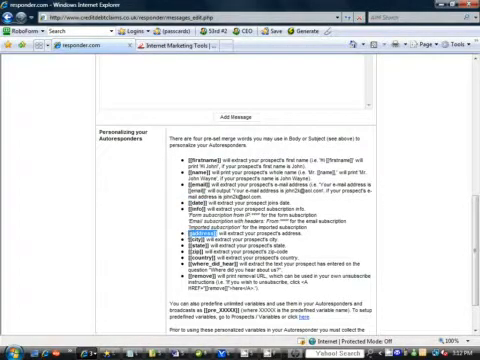
pyautogui.scroll(3)
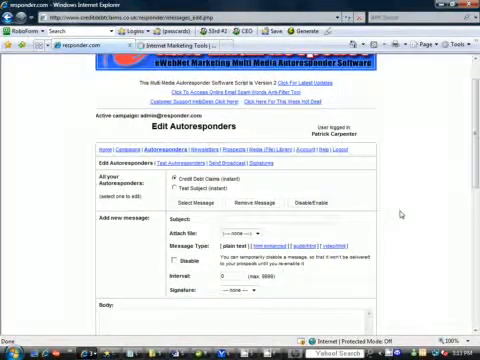
# Draft a second message, Test IM Message, with a body using the {firstname} tag
pyautogui.scroll(-3)
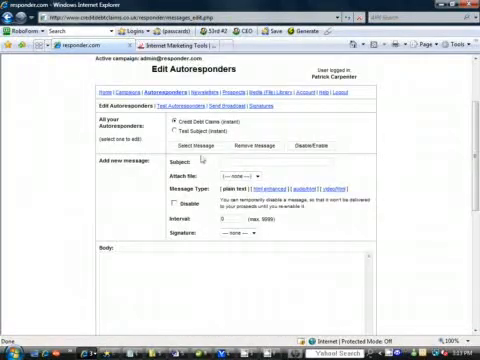
pyautogui.write('Te')
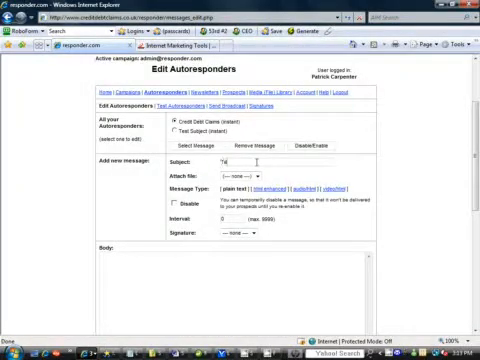
pyautogui.write('Test #2 Message')
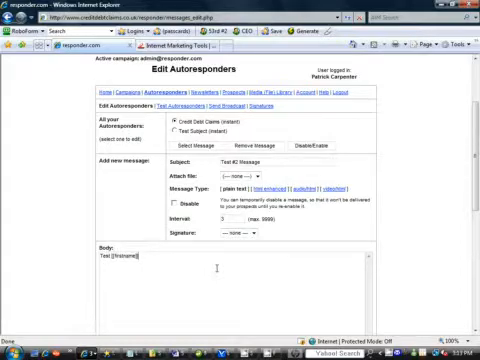
pyautogui.write("'s")
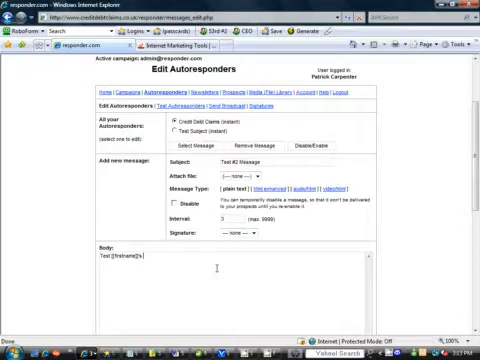
pyautogui.write('message')
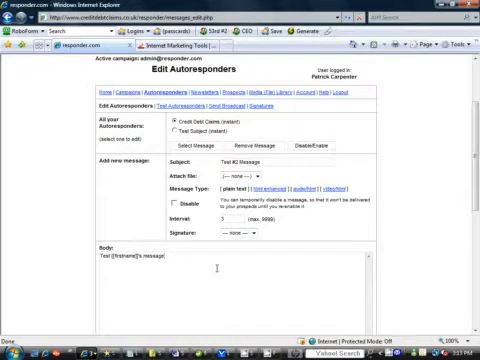
pyautogui.write('Test message #2')
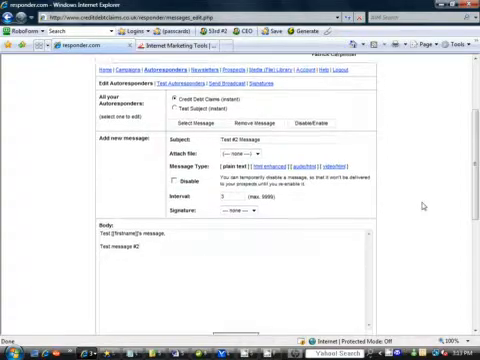
pyautogui.scroll(-3)
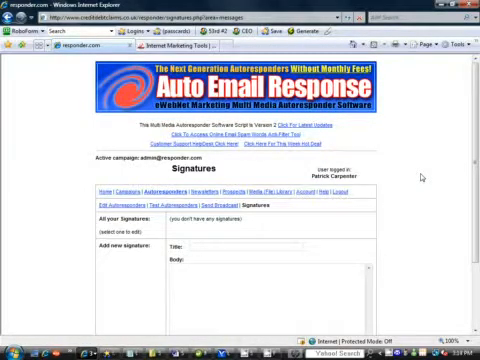
# Add a new signature titled 'Check' with a body on the Signatures page
pyautogui.scroll(-3)
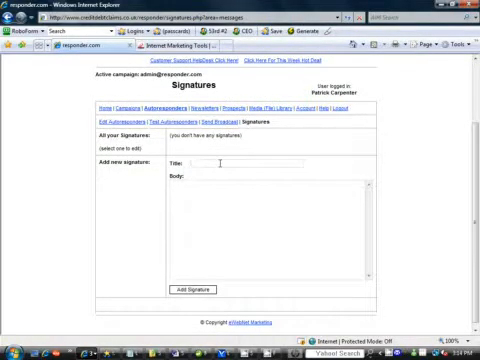
pyautogui.write('Check')
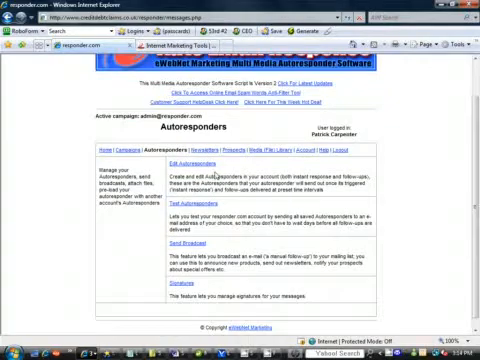
# Load the Test Subject message and assign it the saved signature
pyautogui.click(180, 162)
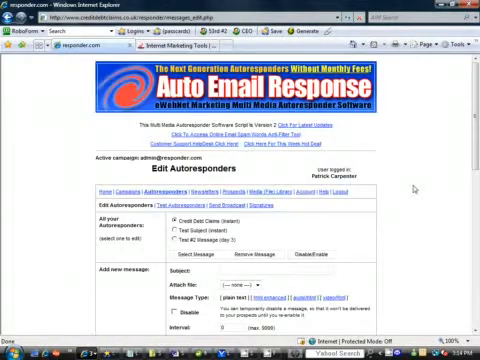
pyautogui.scroll(-3)
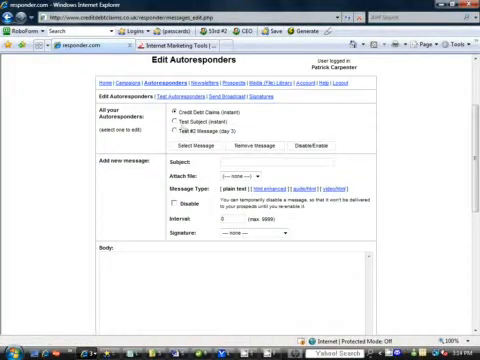
pyautogui.click(180, 124)
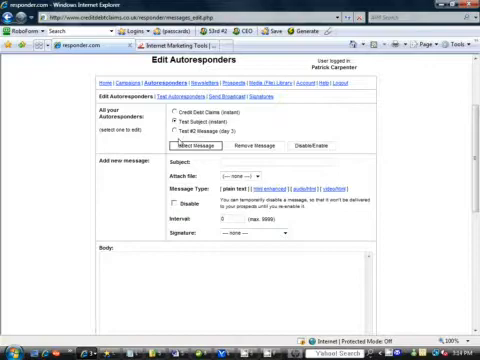
pyautogui.click(180, 128)
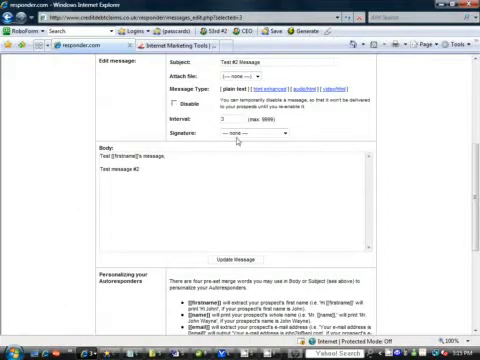
pyautogui.click(244, 142)
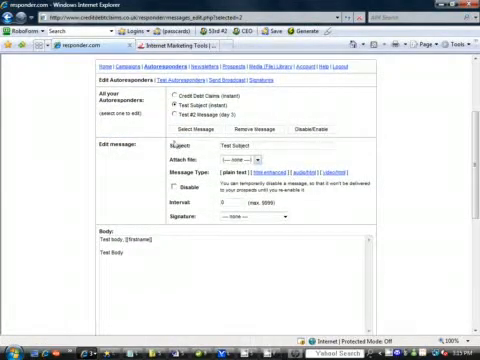
# Assign the saved signature to the second test message as well
pyautogui.scroll(-3)
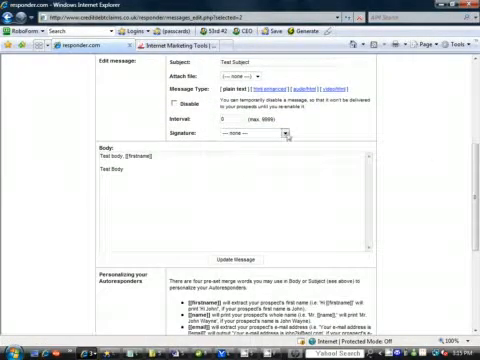
pyautogui.click(256, 132)
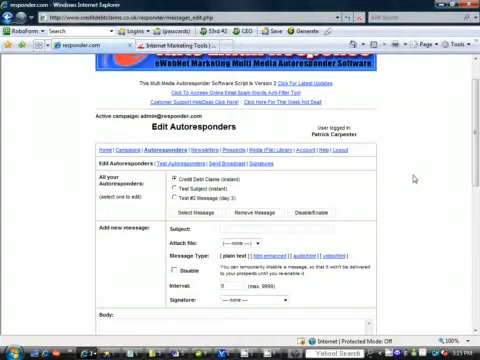
pyautogui.scroll(-3)
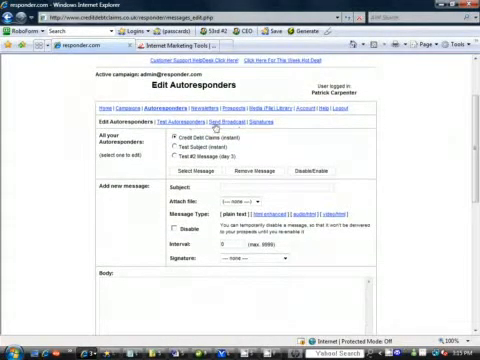
pyautogui.click(176, 118)
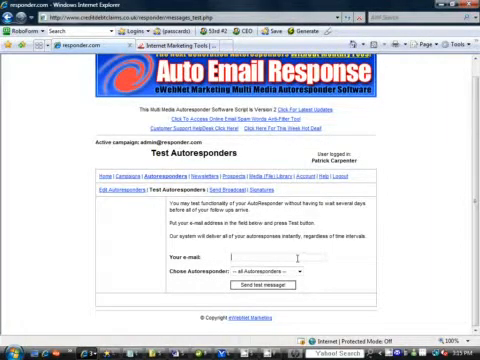
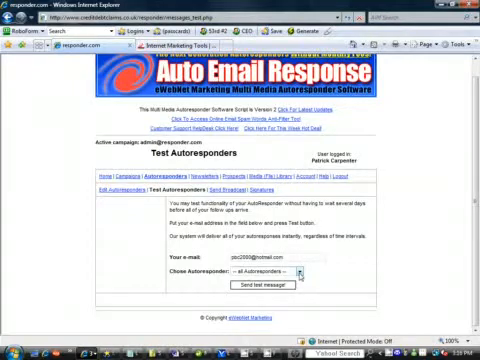